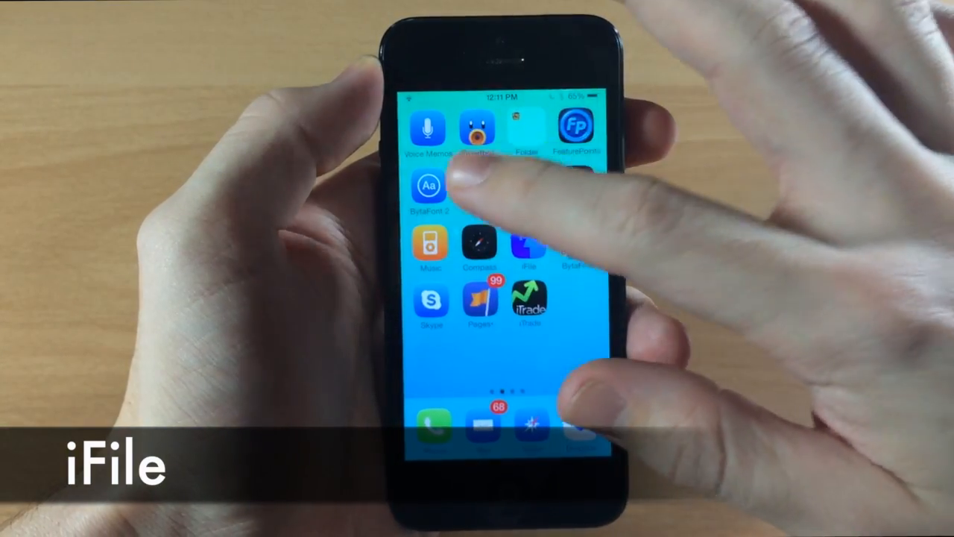
- Swipe from the tweaks page back to the first Home Screen page
left_click(530, 250)
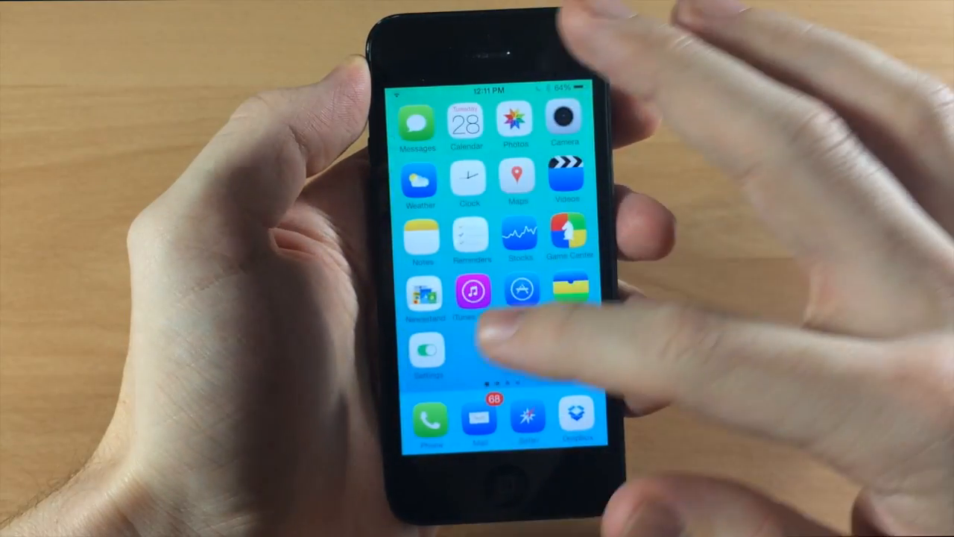
- Launch Settings from the Home Screen and scroll down the settings list
left_click(425, 356)
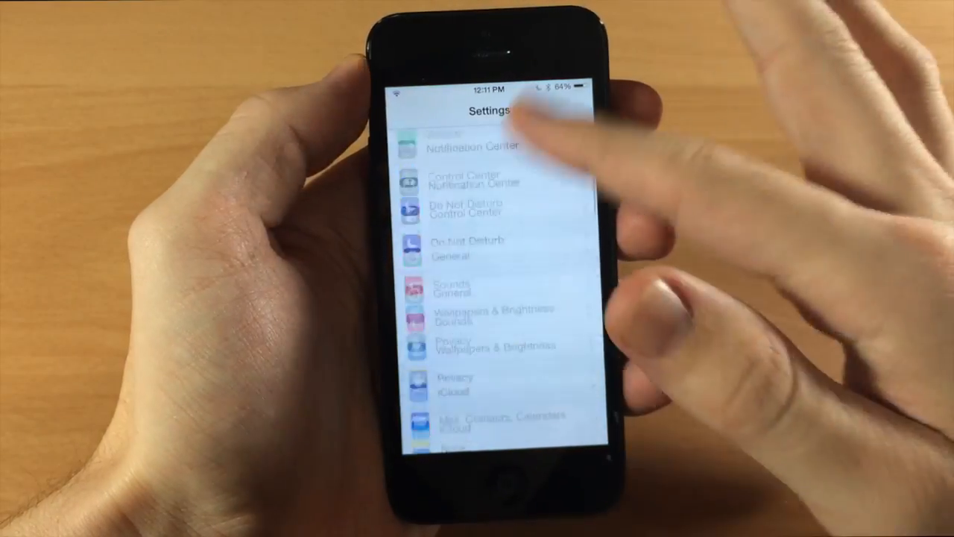
scroll("down", 3)
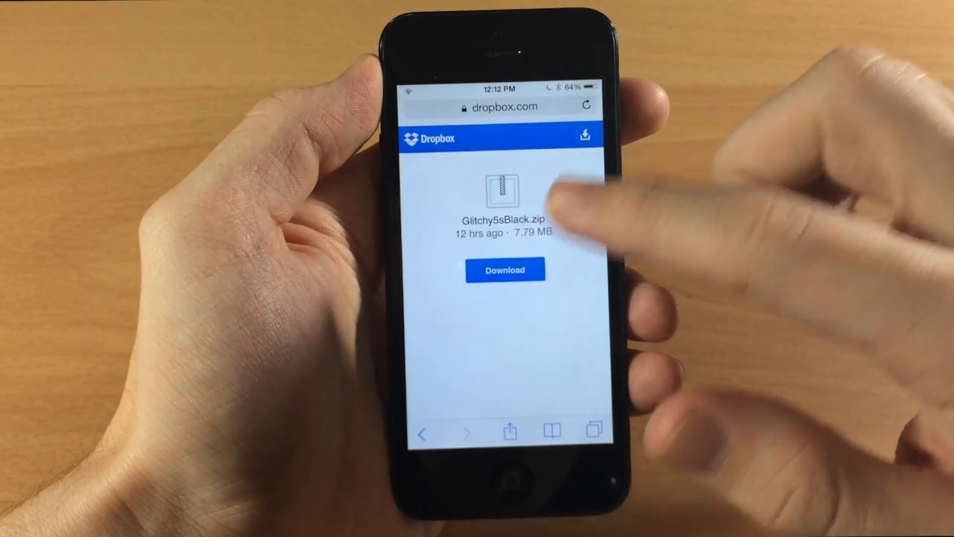
- Direct-download Glitchy5sBlack.zip (7.8 MB) from Dropbox until Open in "iFile" appears
left_click(505, 270)
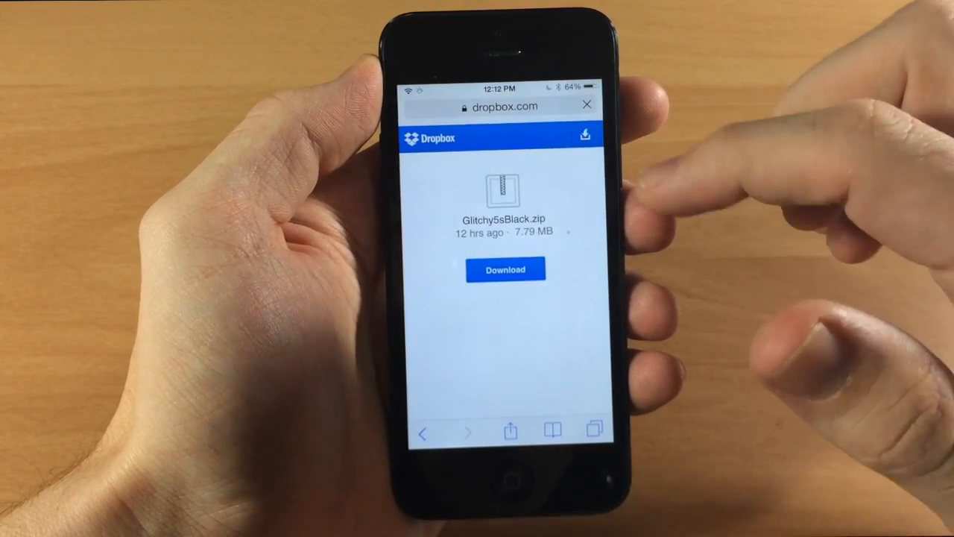
left_click(505, 269)
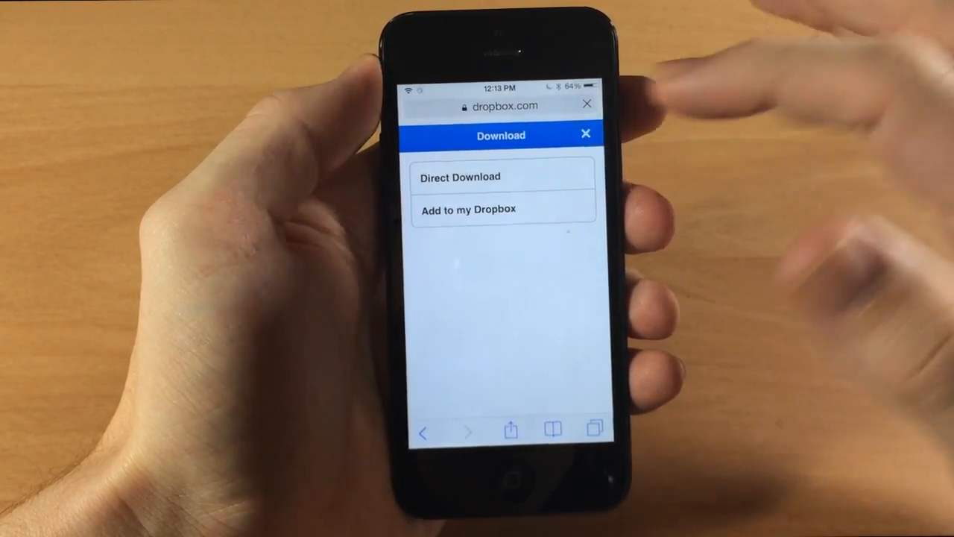
left_click(460, 177)
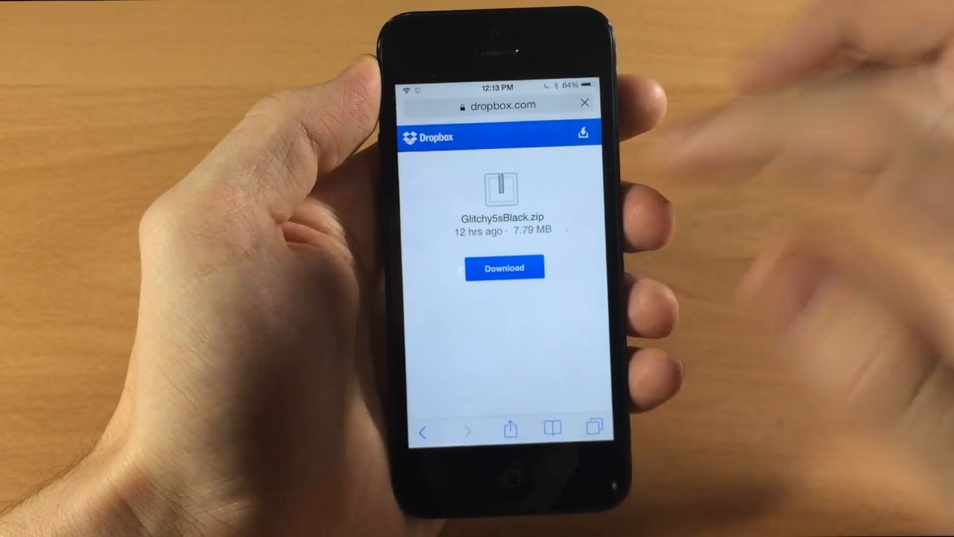
left_click(505, 267)
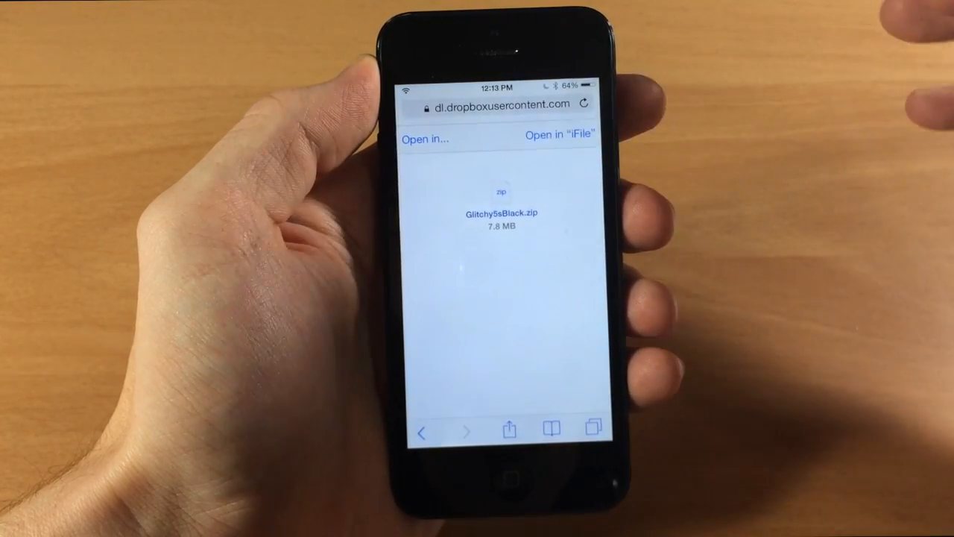
- Open Glitchy5sBlack (1).zip in iFile and unarchive it into Documents
left_click(556, 135)
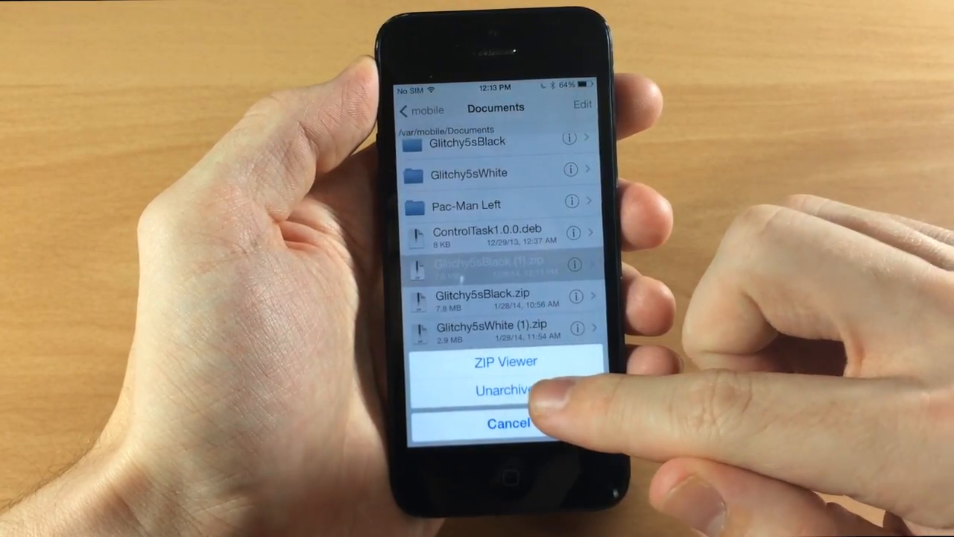
left_click(504, 390)
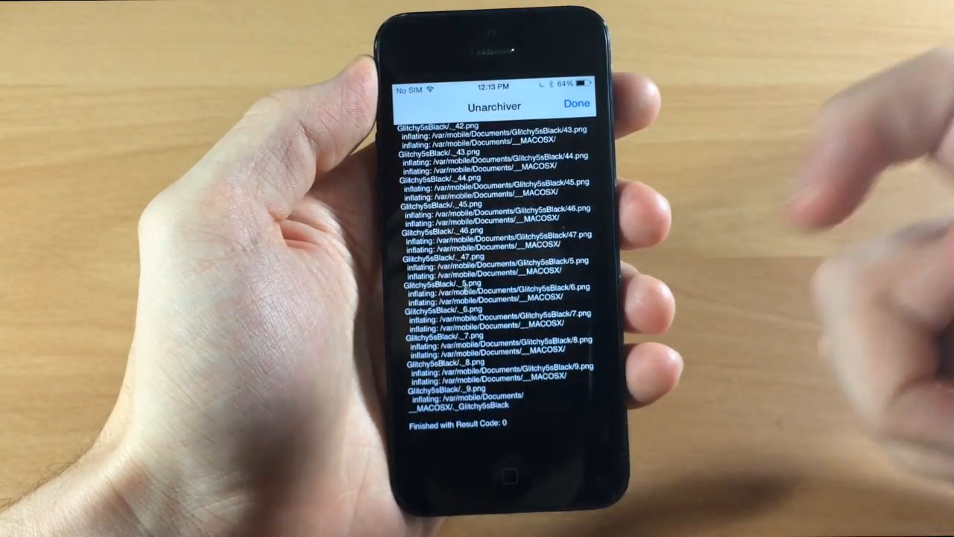
left_click(578, 102)
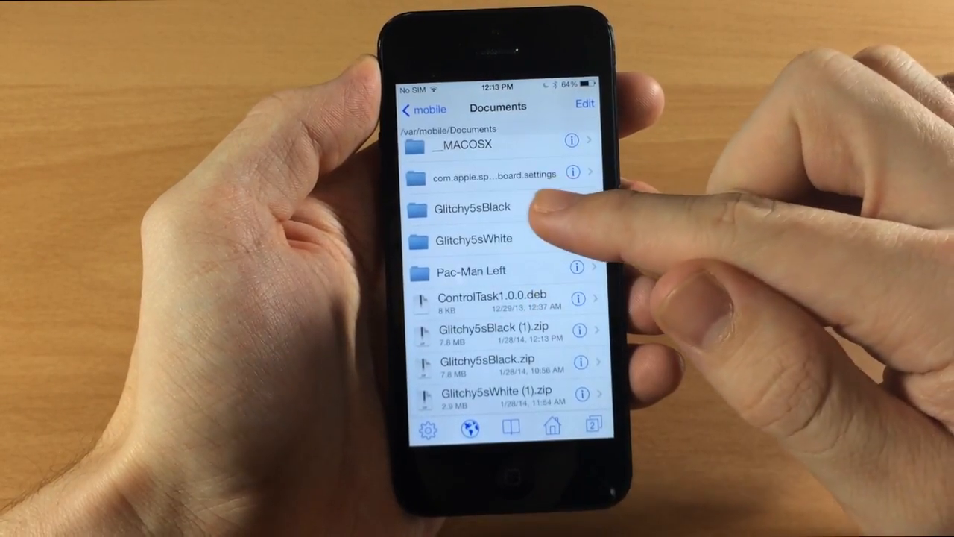
- Copy the Glitchy5sBlack folder into /Library/BootLogos, then return Home
scroll("down", 3)
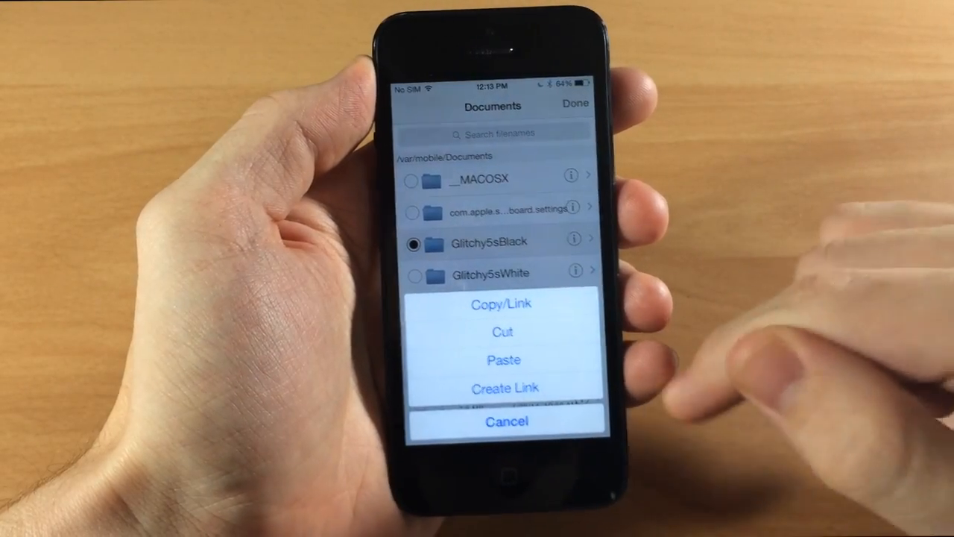
left_click(506, 421)
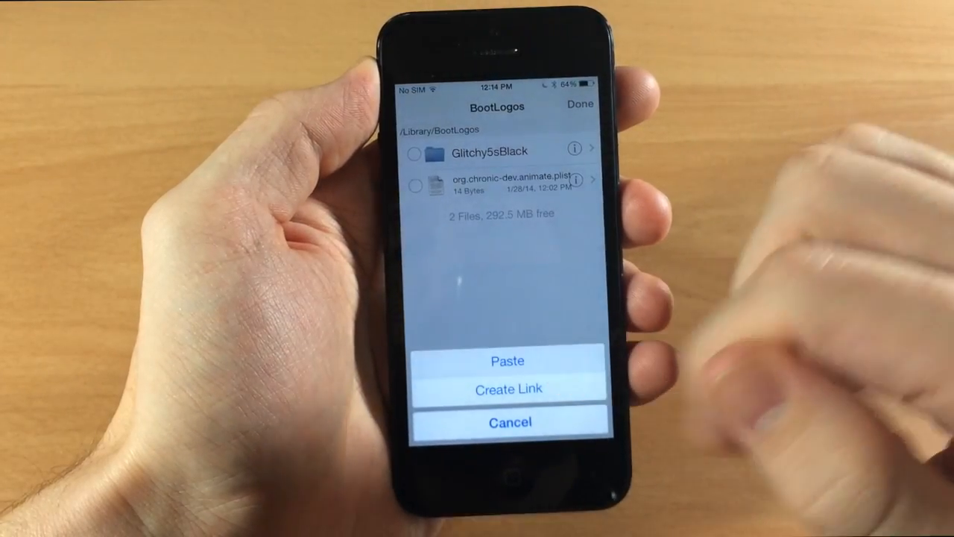
left_click(506, 360)
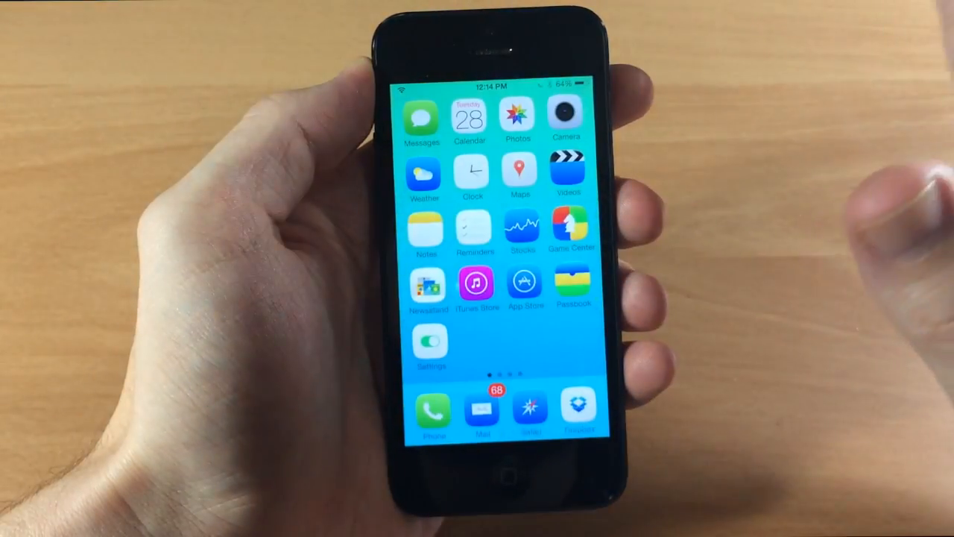
- Check Glitchy5sBlack under Extras in Settings' Boot Animation page
left_click(430, 343)
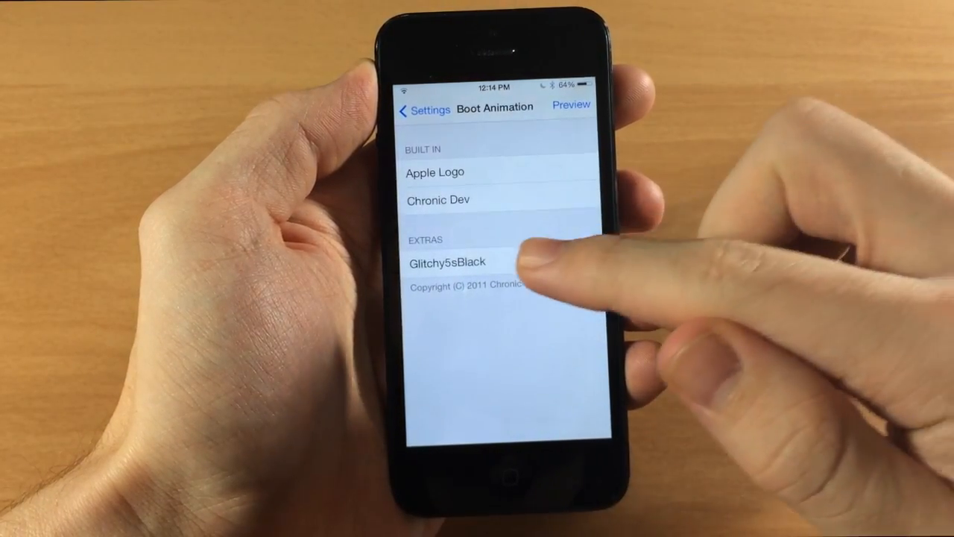
left_click(448, 262)
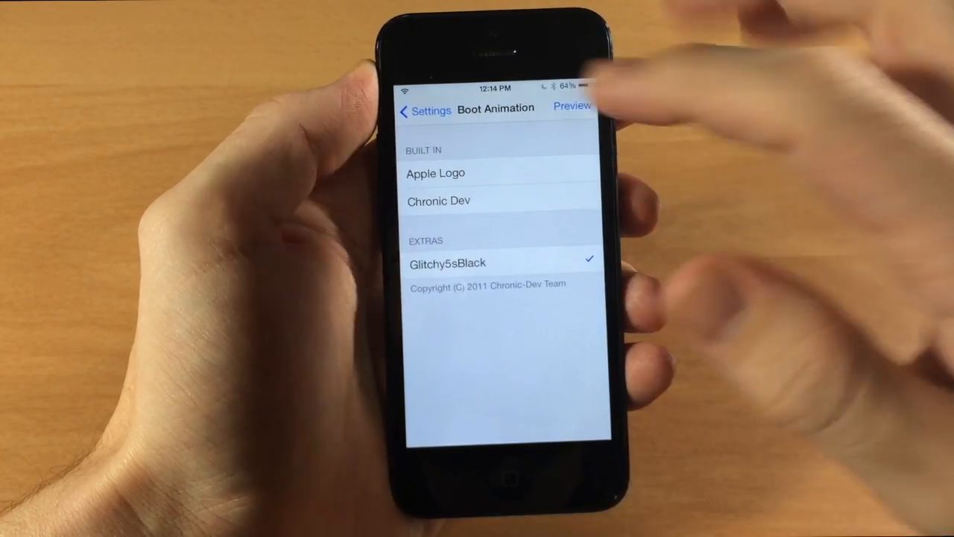